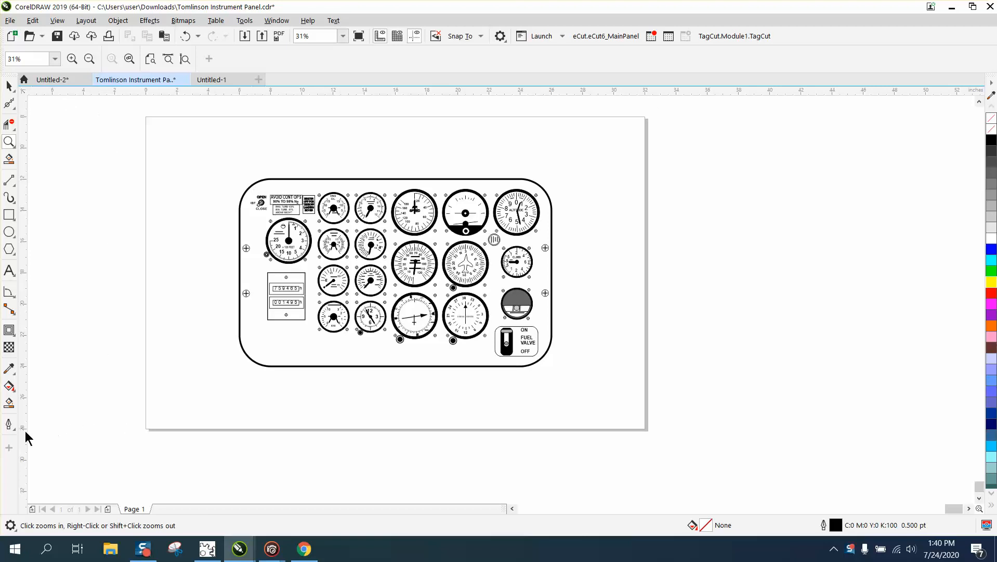
{"action": "mouse_move", "coordinate": [38, 123]}
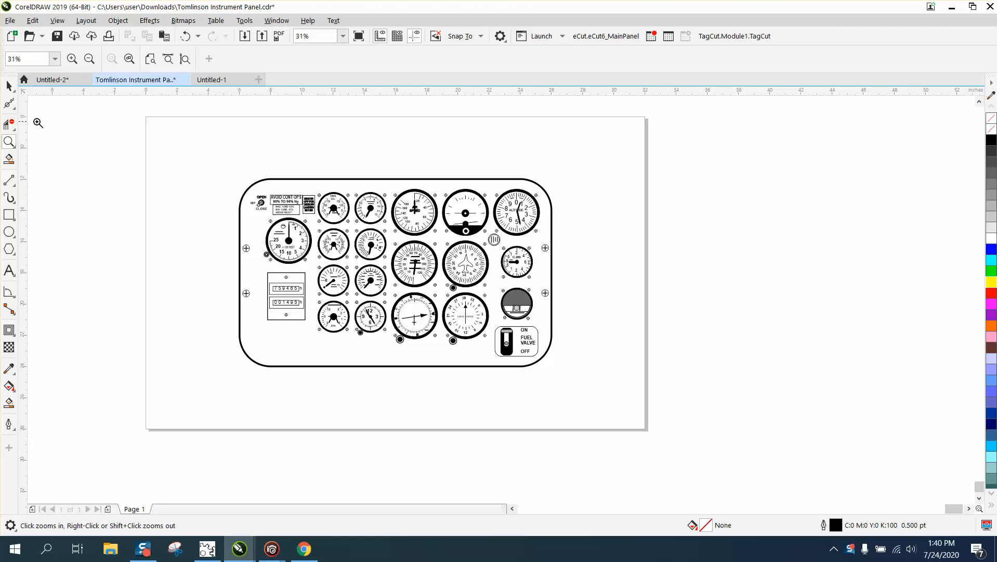
{"action": "mouse_move", "coordinate": [29, 138]}
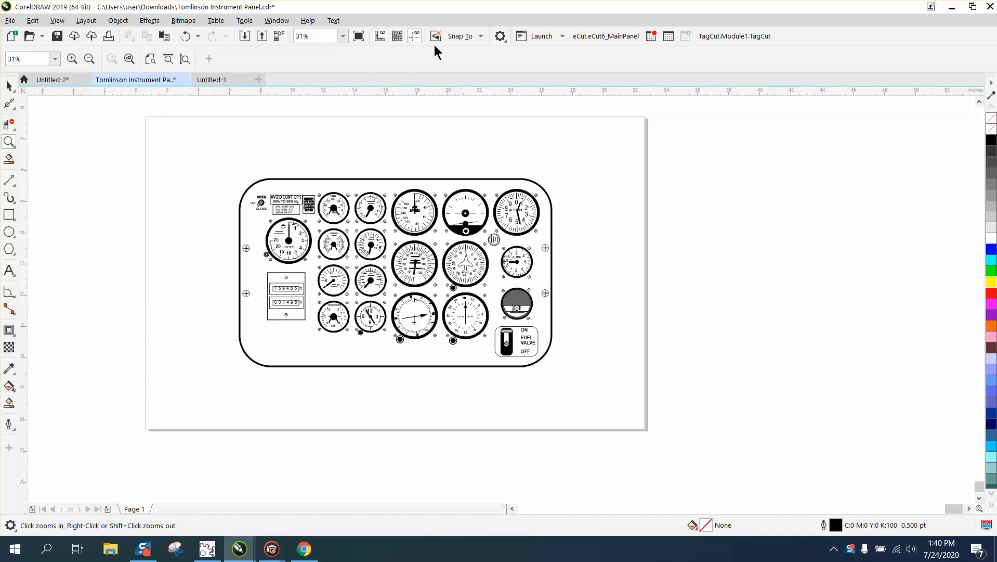
Select all 971 objects and zoom the view in close on the instrument panel
{"action": "left_click", "coordinate": [480, 36]}
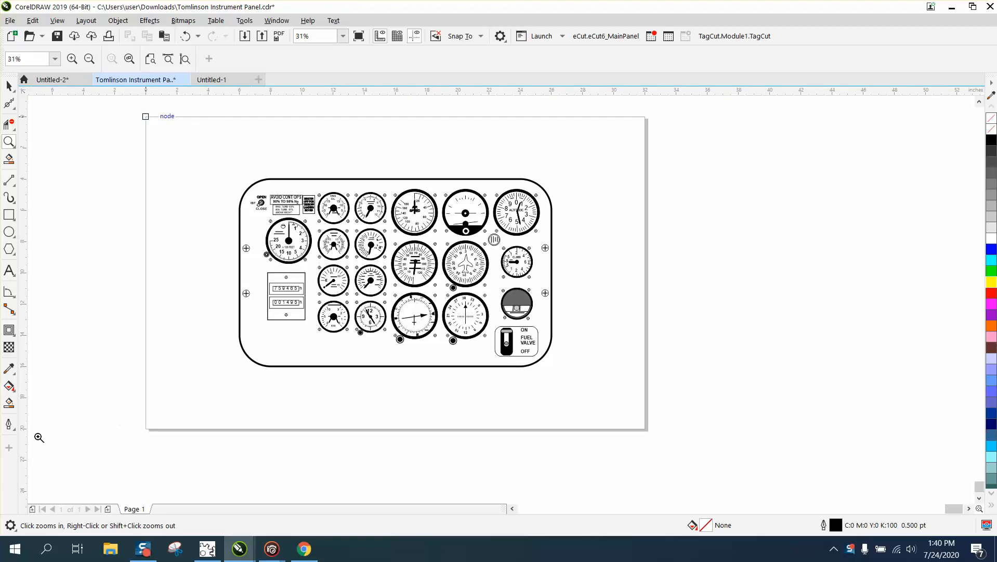
{"action": "mouse_move", "coordinate": [32, 433]}
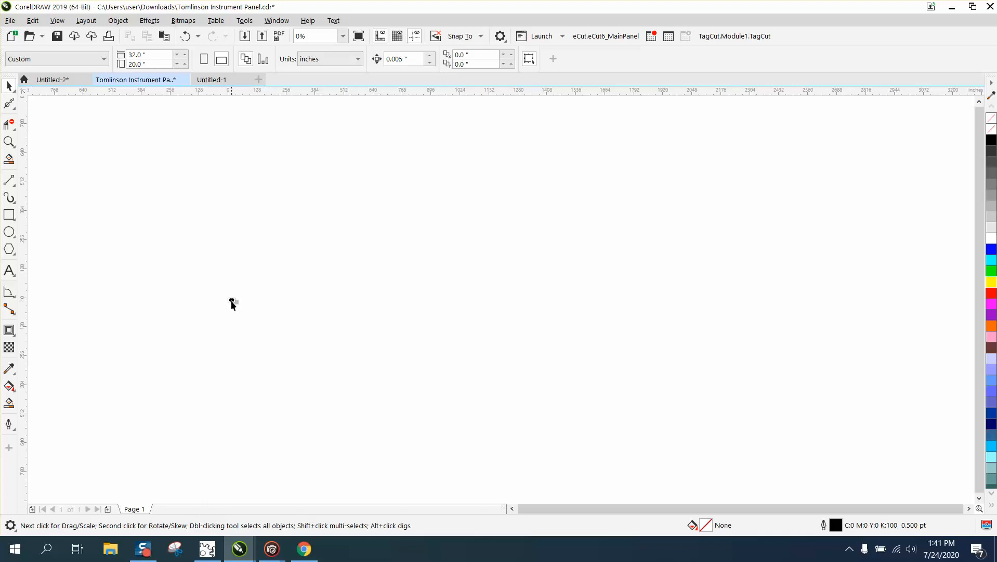
{"action": "mouse_move", "coordinate": [62, 175]}
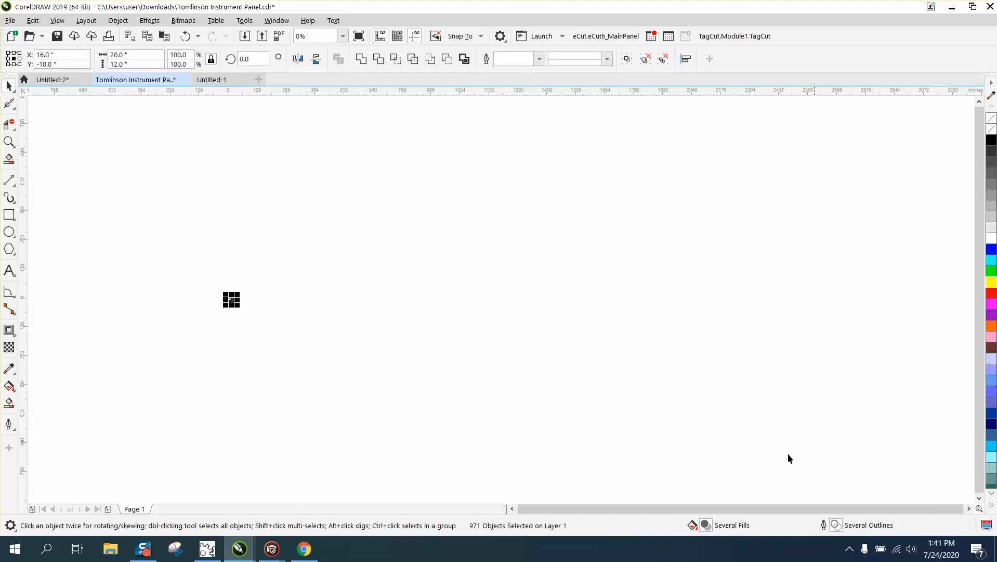
{"action": "mouse_move", "coordinate": [392, 329]}
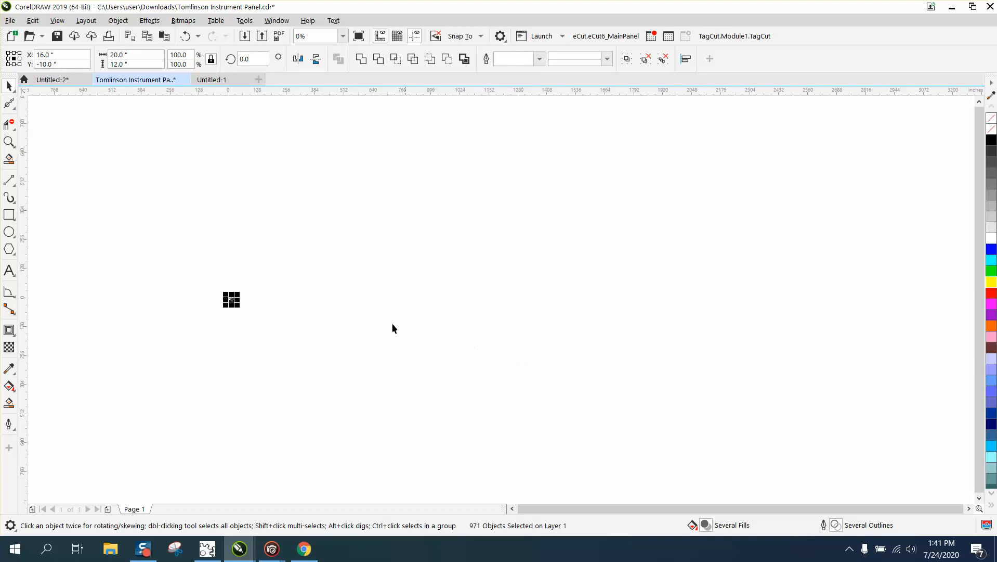
{"action": "left_click", "coordinate": [9, 141]}
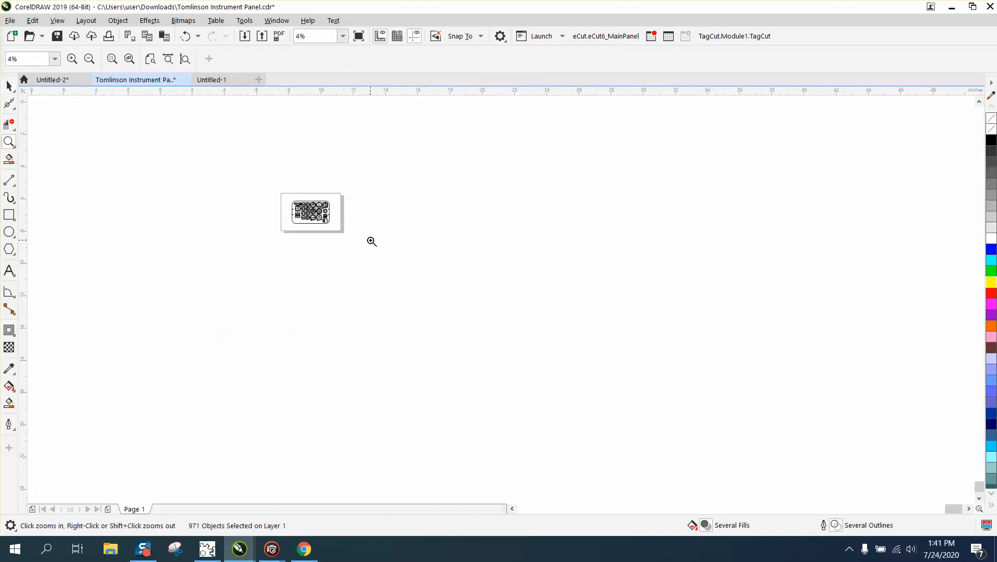
{"action": "left_click", "coordinate": [372, 241]}
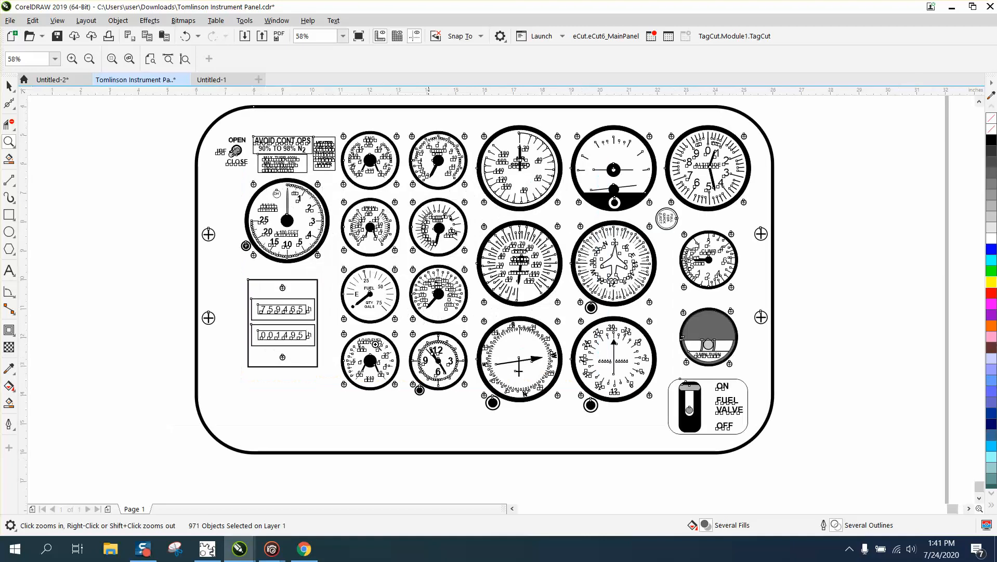
Select every object via Edit > Select All and paste the panel back onto the page
{"action": "left_click", "coordinate": [370, 305]}
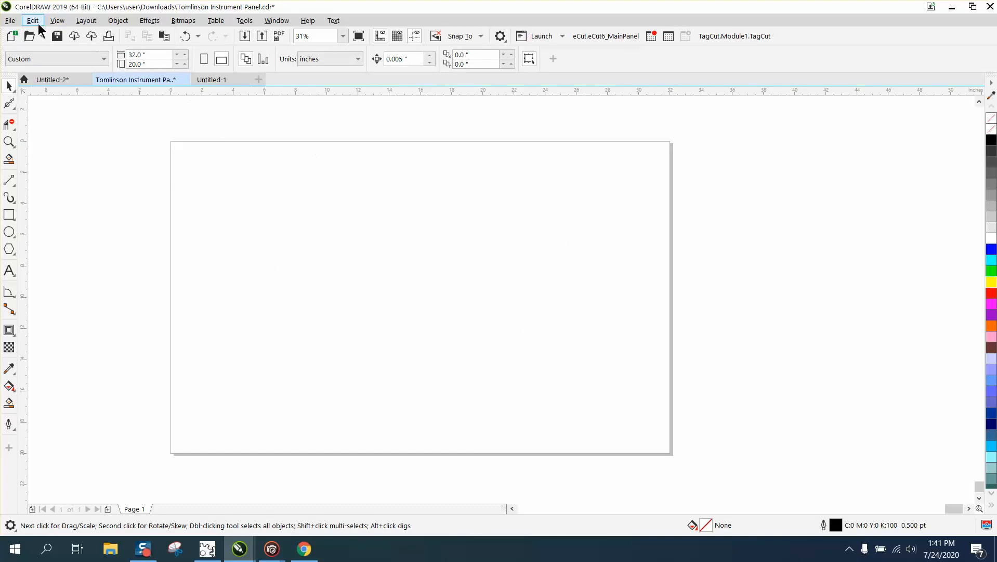
{"action": "left_click", "coordinate": [32, 19]}
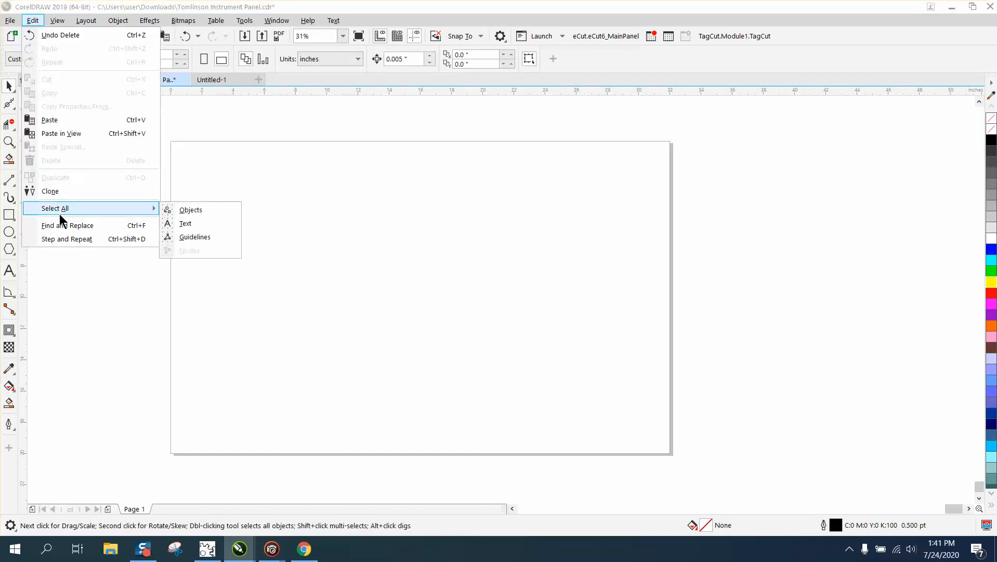
{"action": "left_click", "coordinate": [190, 209]}
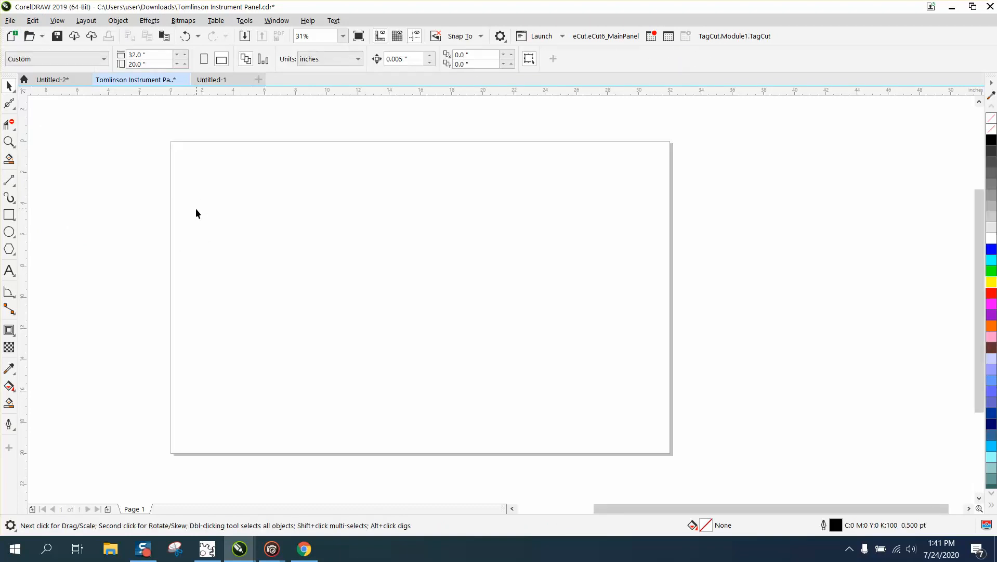
{"action": "right_click", "coordinate": [198, 213]}
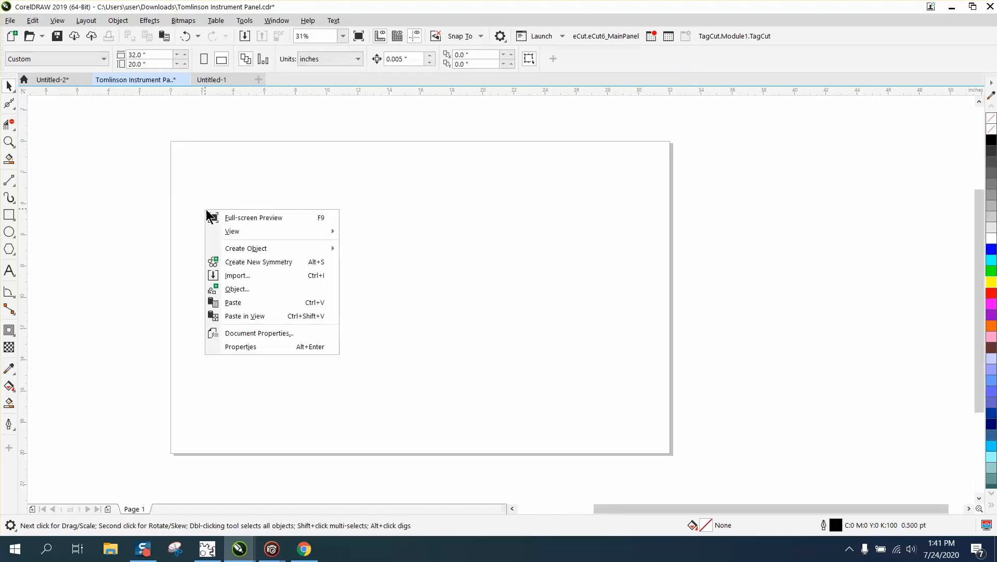
{"action": "left_click", "coordinate": [233, 302]}
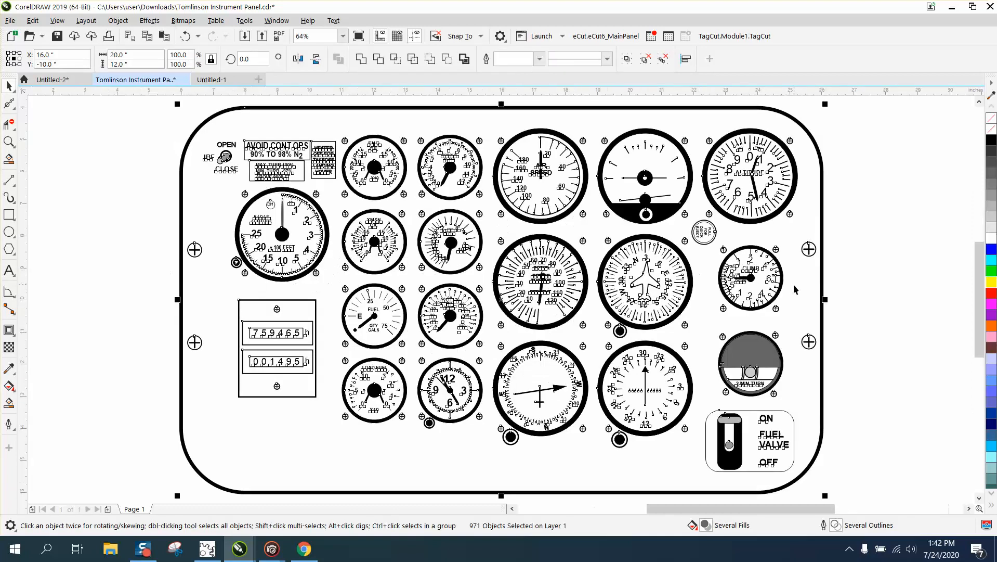
{"action": "mouse_move", "coordinate": [794, 284]}
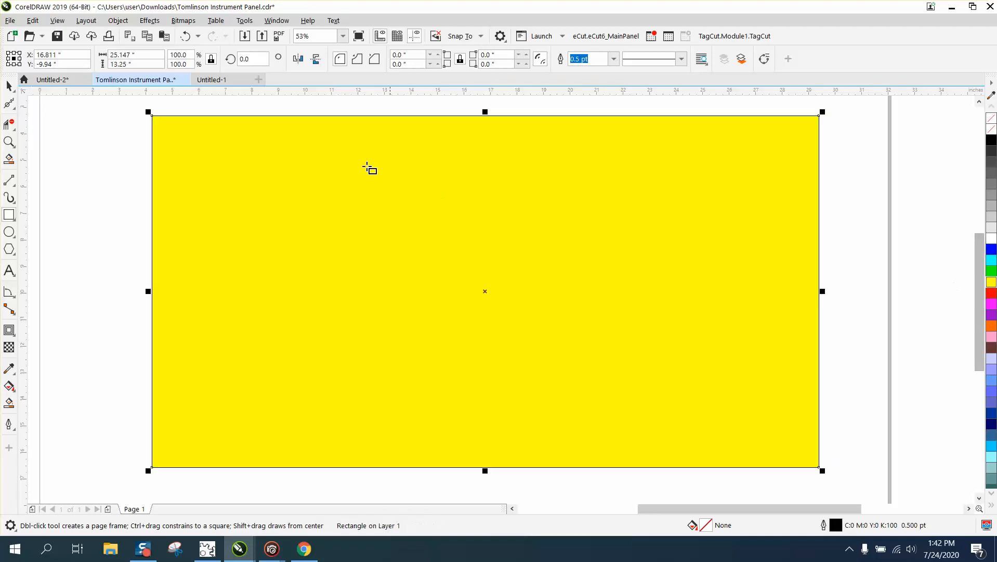
Send the yellow rectangle to the back of the page behind the panel, then zoom out to the whole panel
{"action": "left_click", "coordinate": [118, 20]}
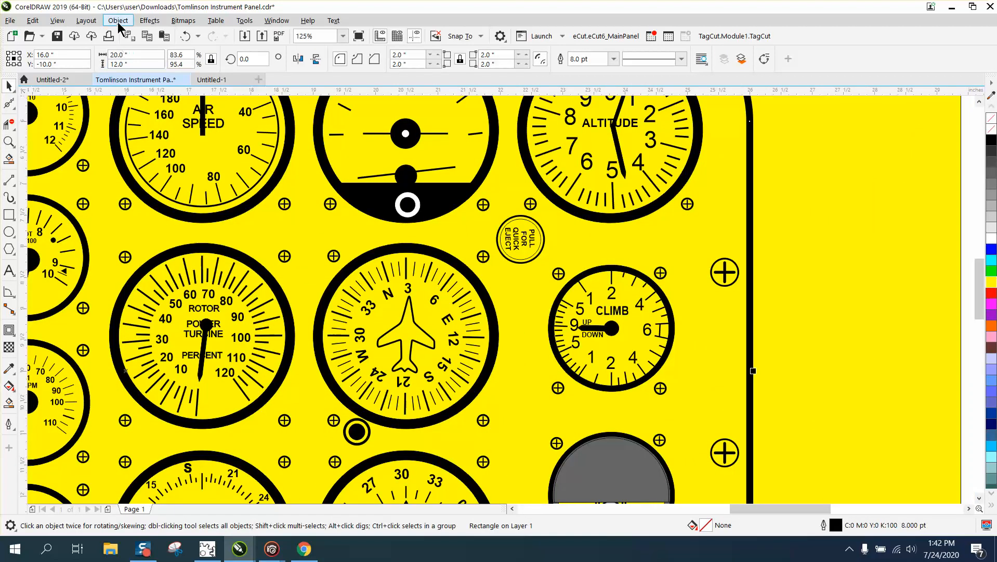
{"action": "left_click", "coordinate": [118, 20]}
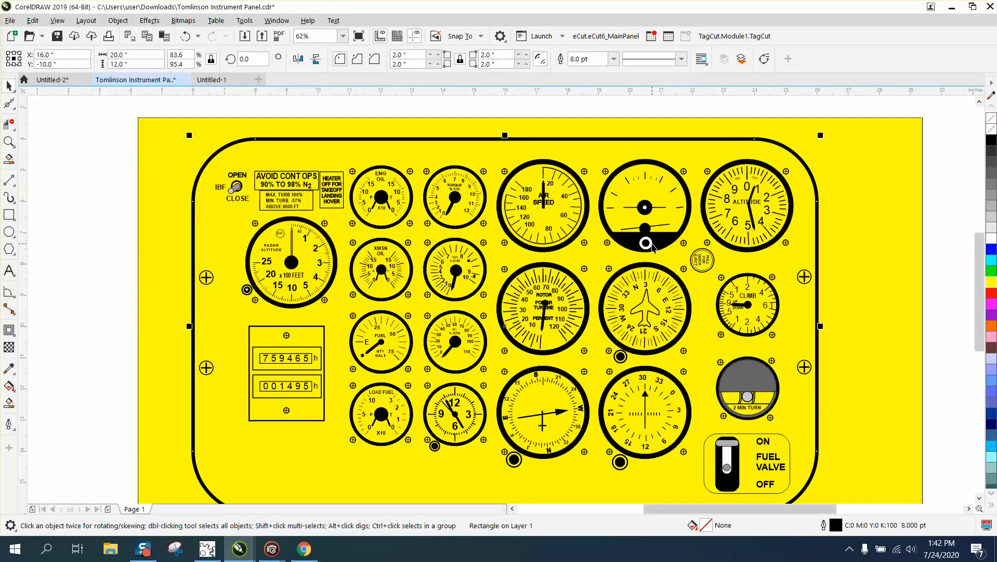
{"action": "left_click", "coordinate": [645, 241]}
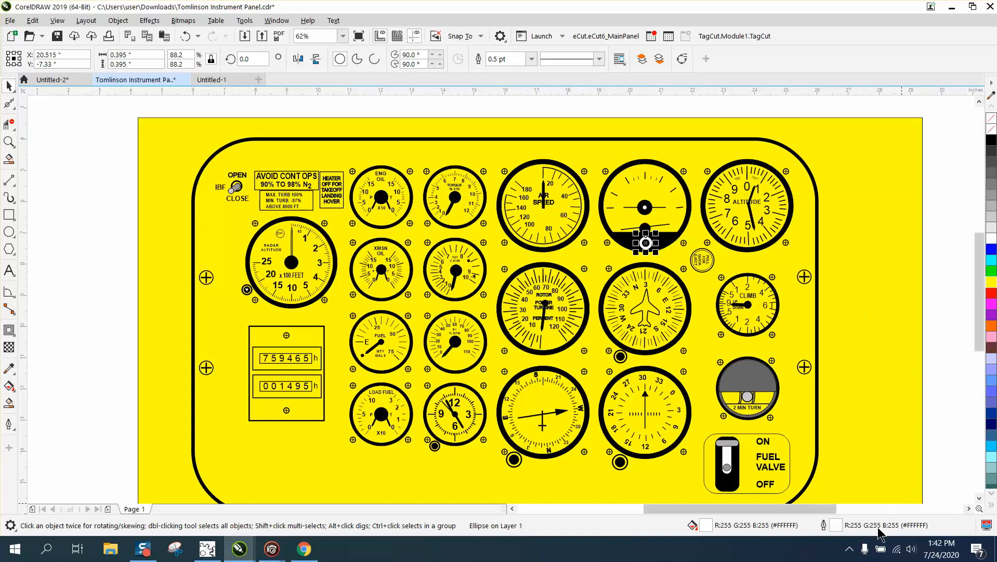
{"action": "mouse_move", "coordinate": [856, 532]}
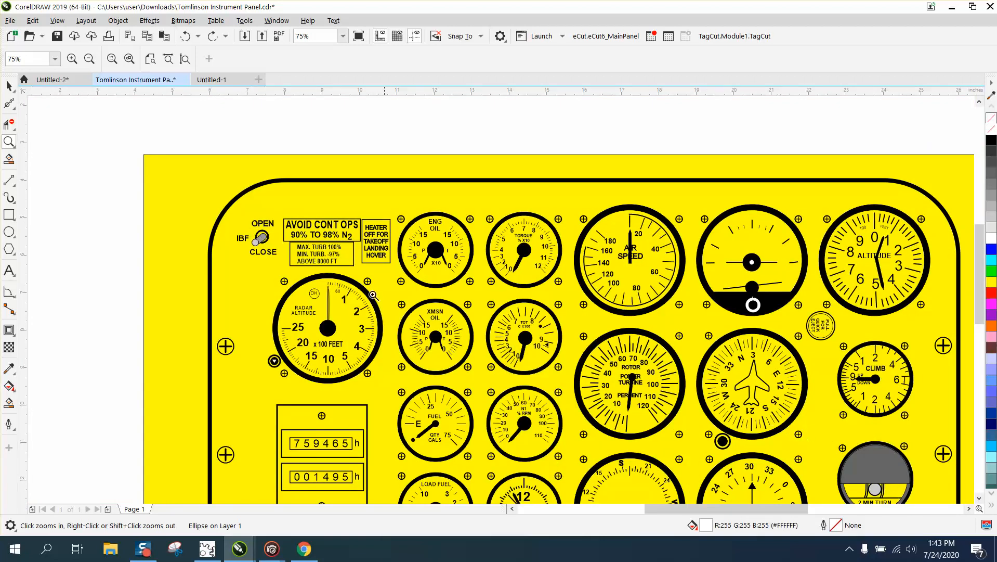
{"action": "left_click", "coordinate": [88, 58]}
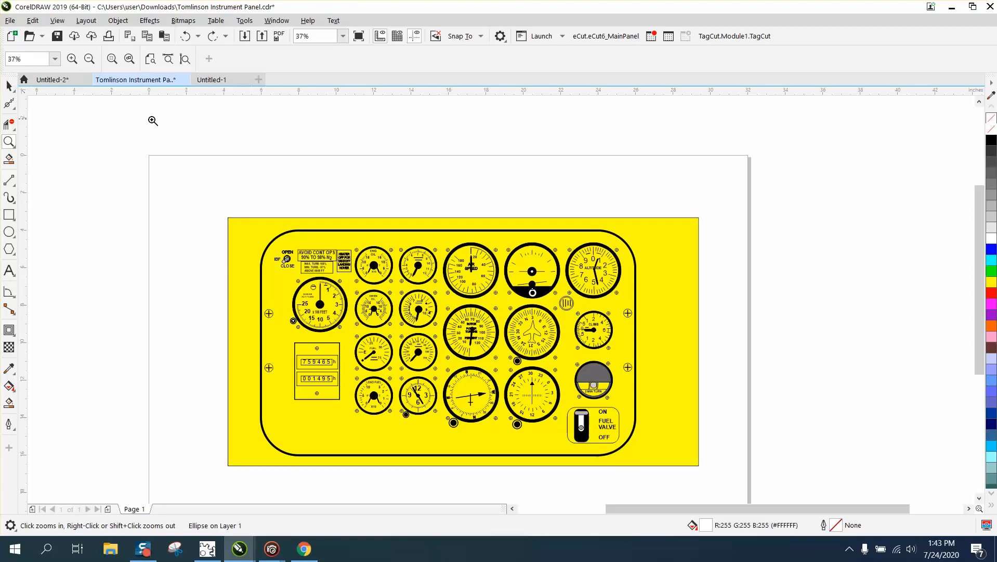
Remove the yellow rectangle, select all with Ctrl+A and marquee-zoom onto the small object cluster
{"action": "left_click", "coordinate": [72, 58]}
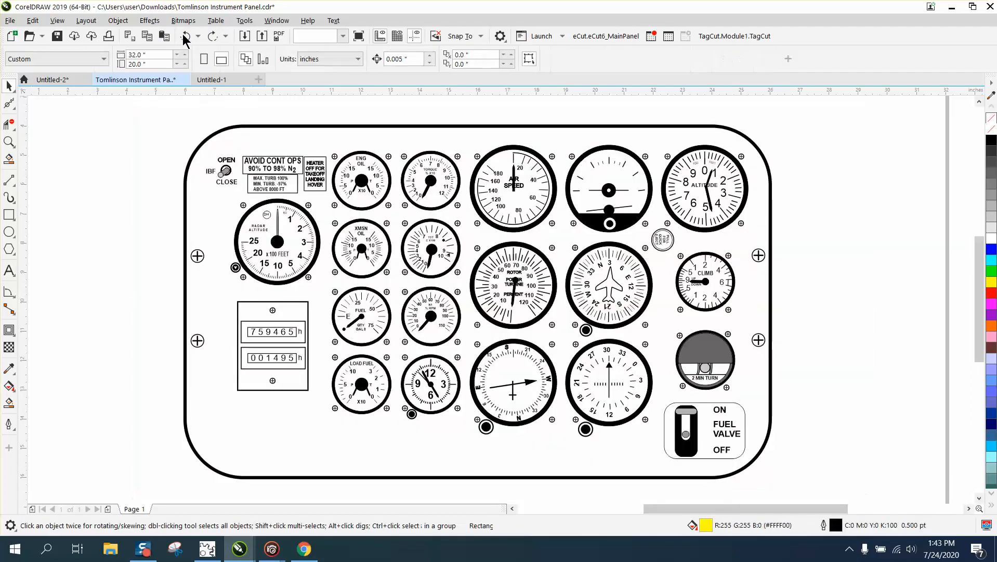
{"action": "key", "text": "ctrl+a"}
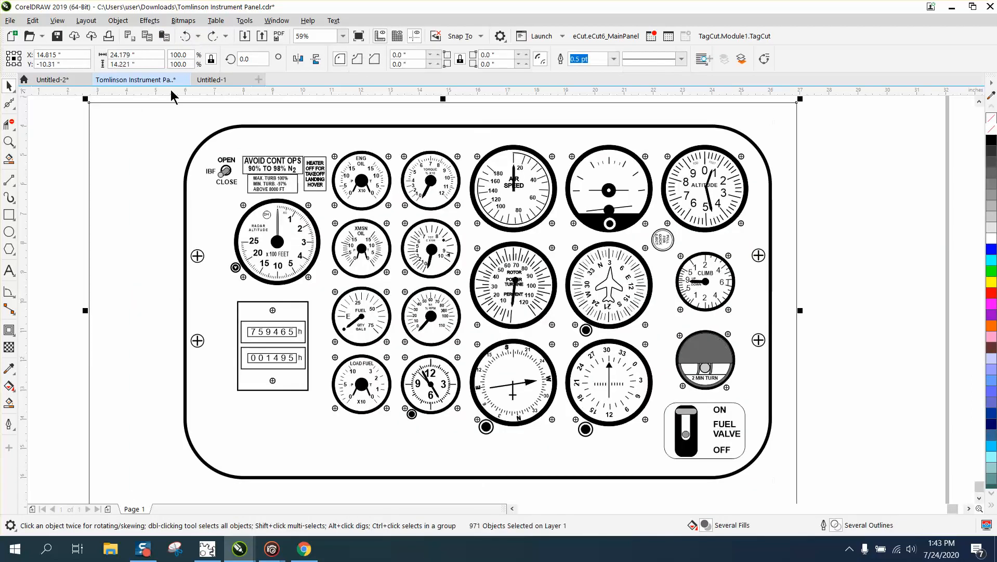
{"action": "left_click", "coordinate": [186, 35]}
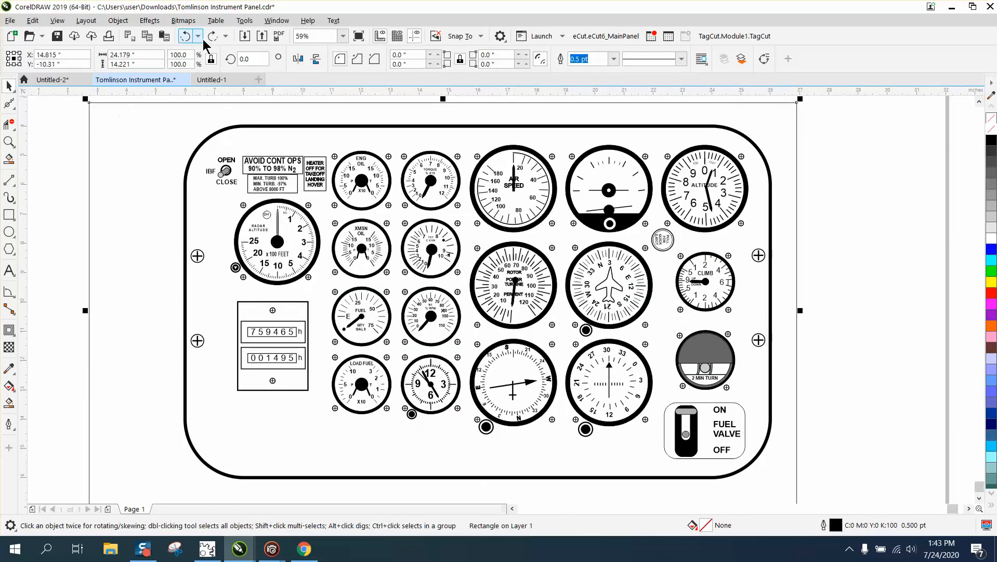
{"action": "mouse_move", "coordinate": [163, 36]}
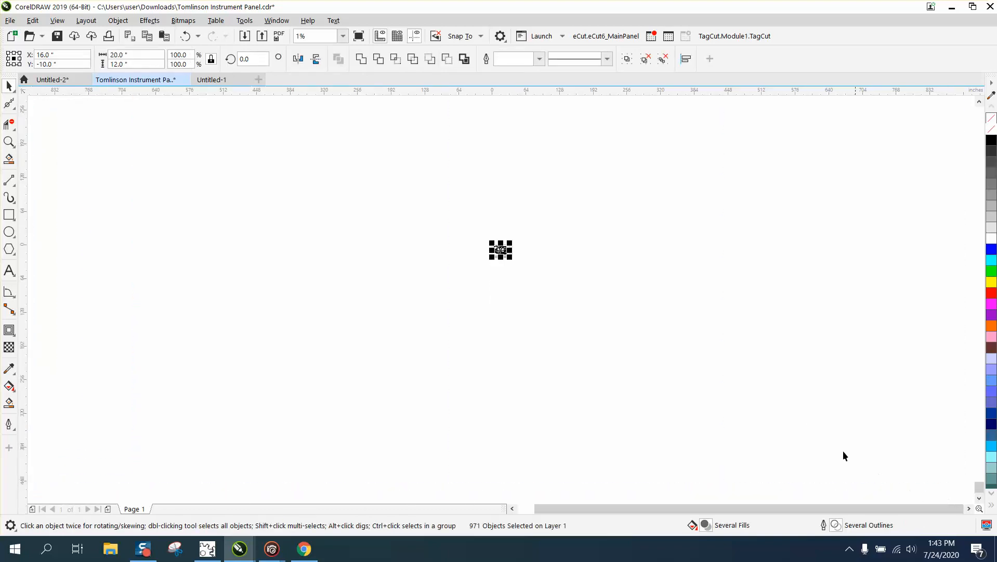
{"action": "mouse_move", "coordinate": [479, 360]}
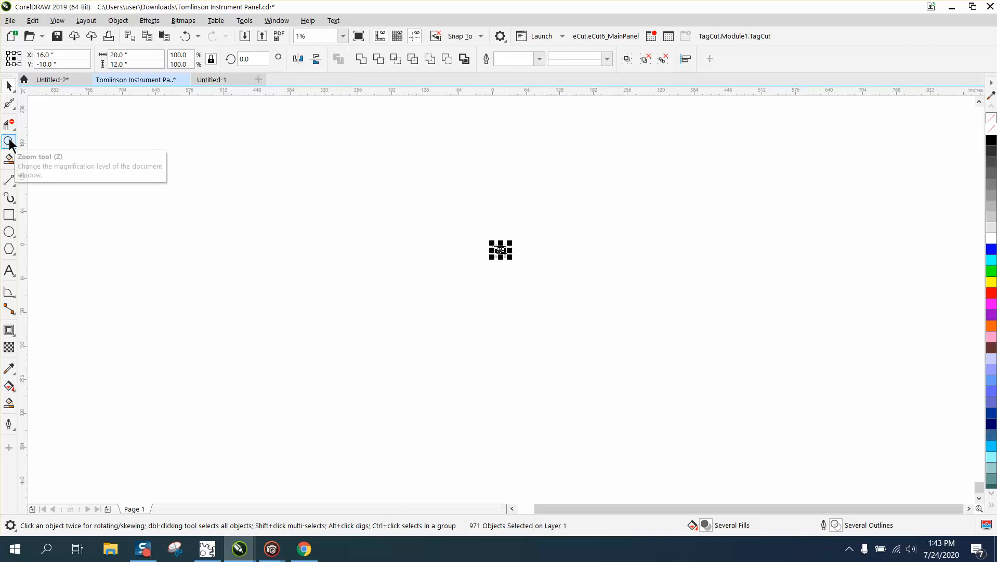
{"action": "left_click", "coordinate": [10, 141]}
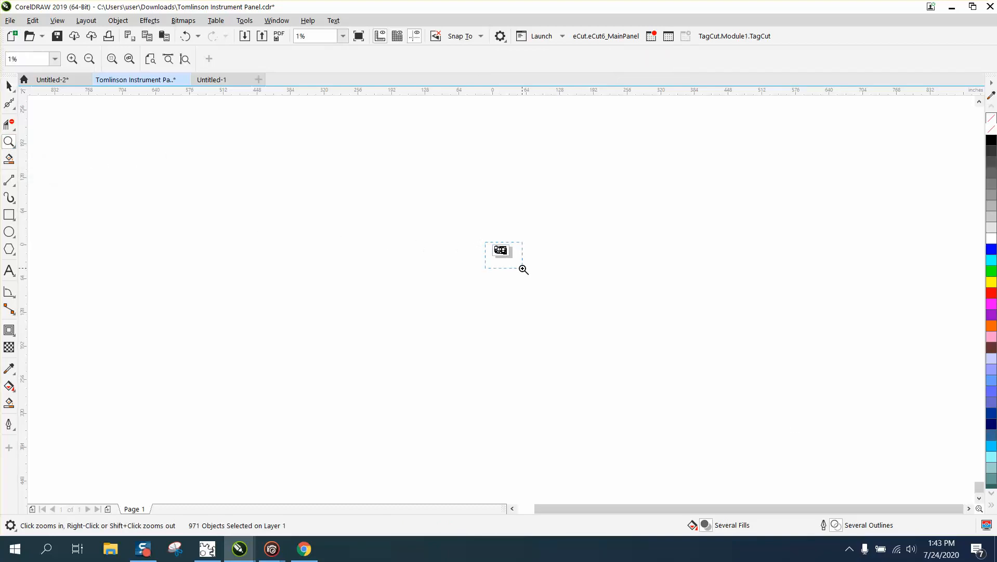
{"action": "left_click", "coordinate": [523, 269]}
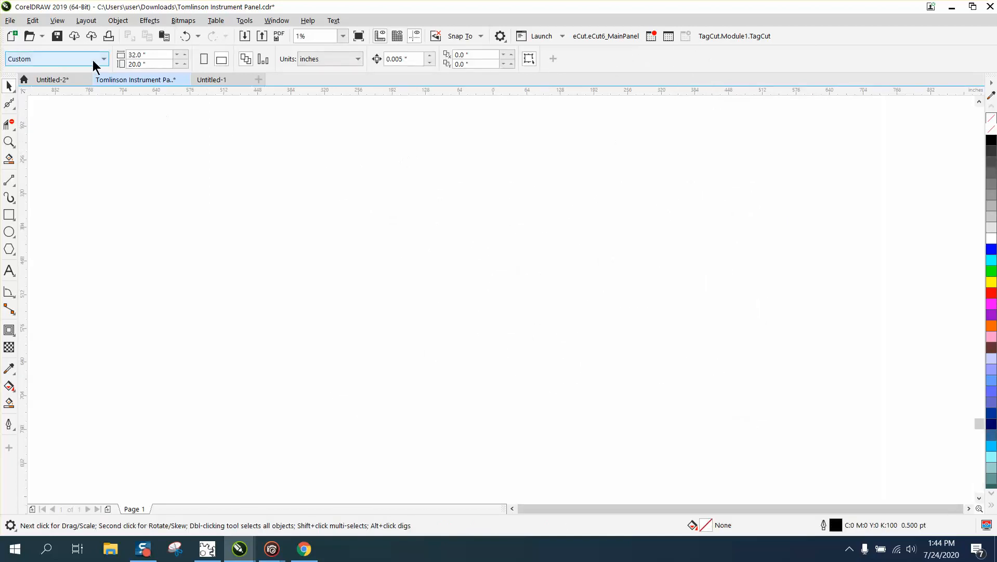
Select all objects, paste the panel onto its page and switch to the Untitled-1 document
{"action": "left_click", "coordinate": [32, 20]}
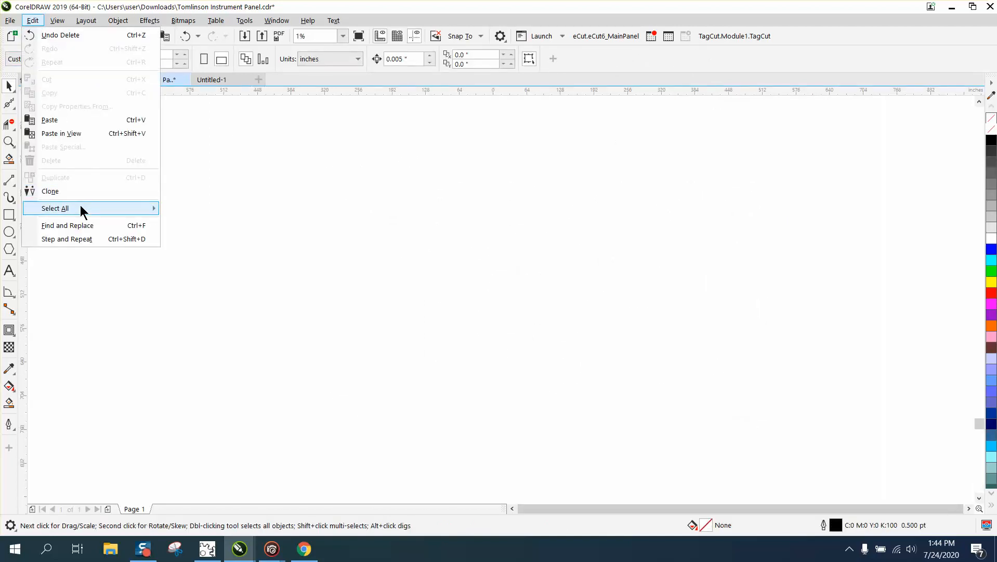
{"action": "left_click", "coordinate": [55, 208]}
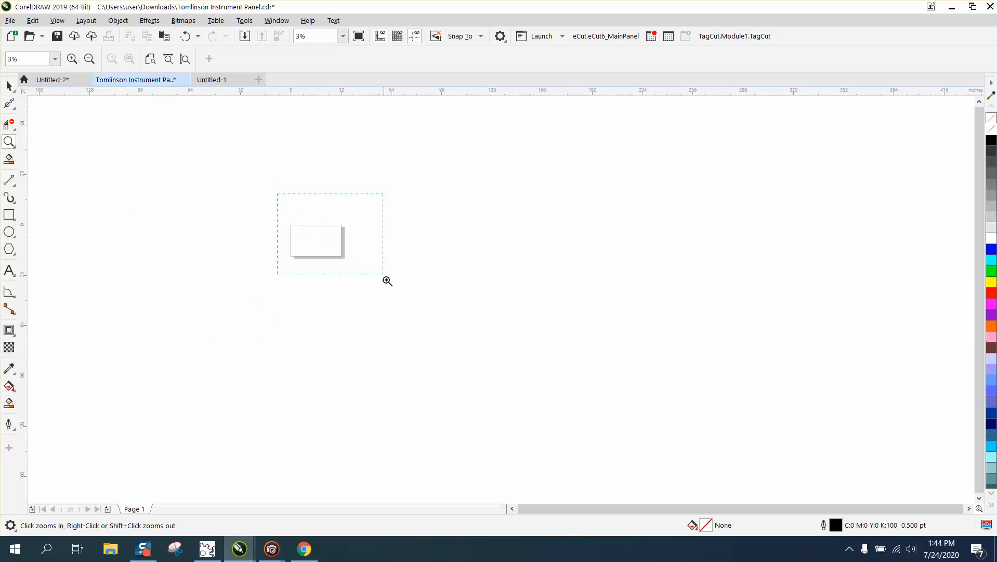
{"action": "left_click", "coordinate": [387, 281]}
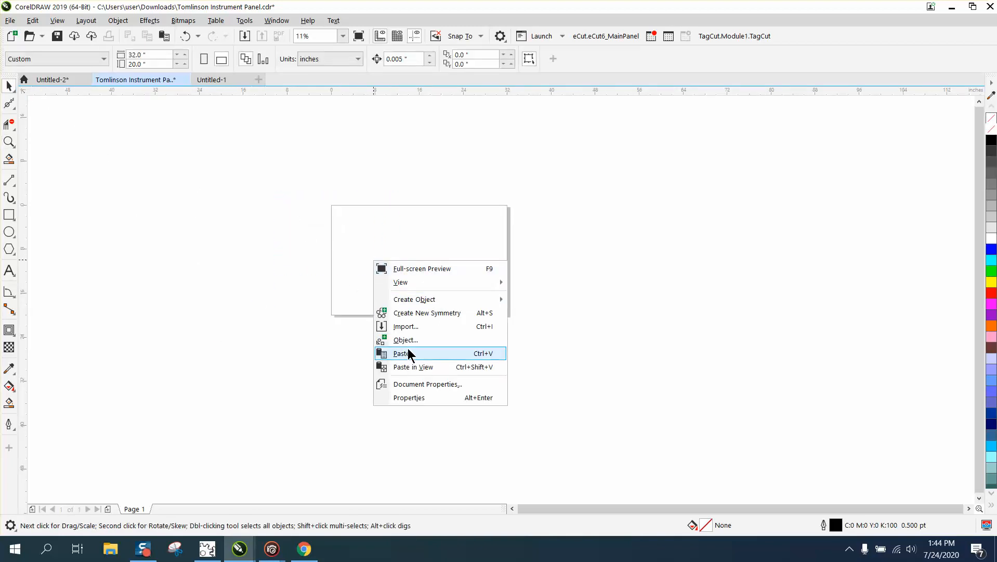
{"action": "left_click", "coordinate": [402, 352]}
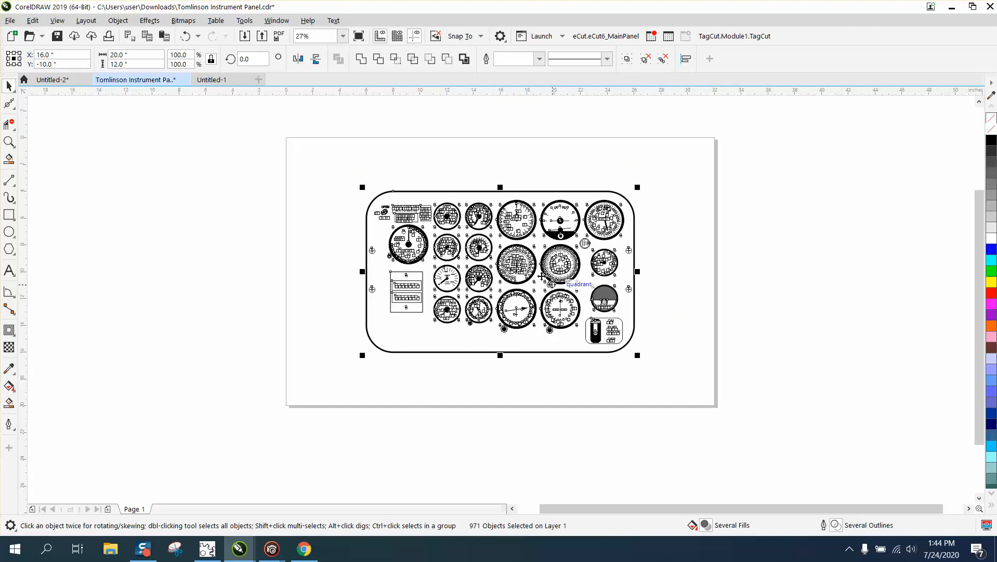
{"action": "left_click", "coordinate": [230, 79]}
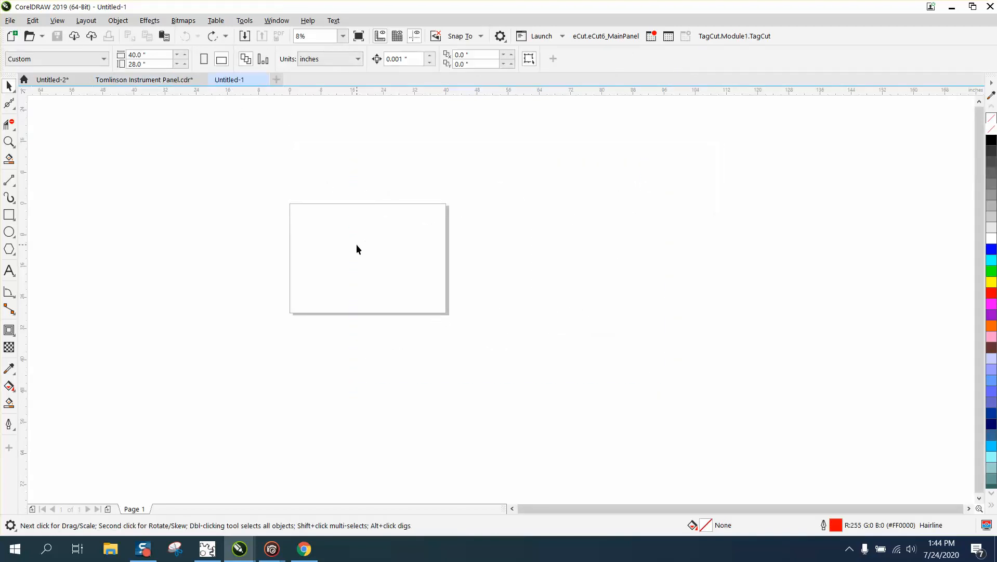